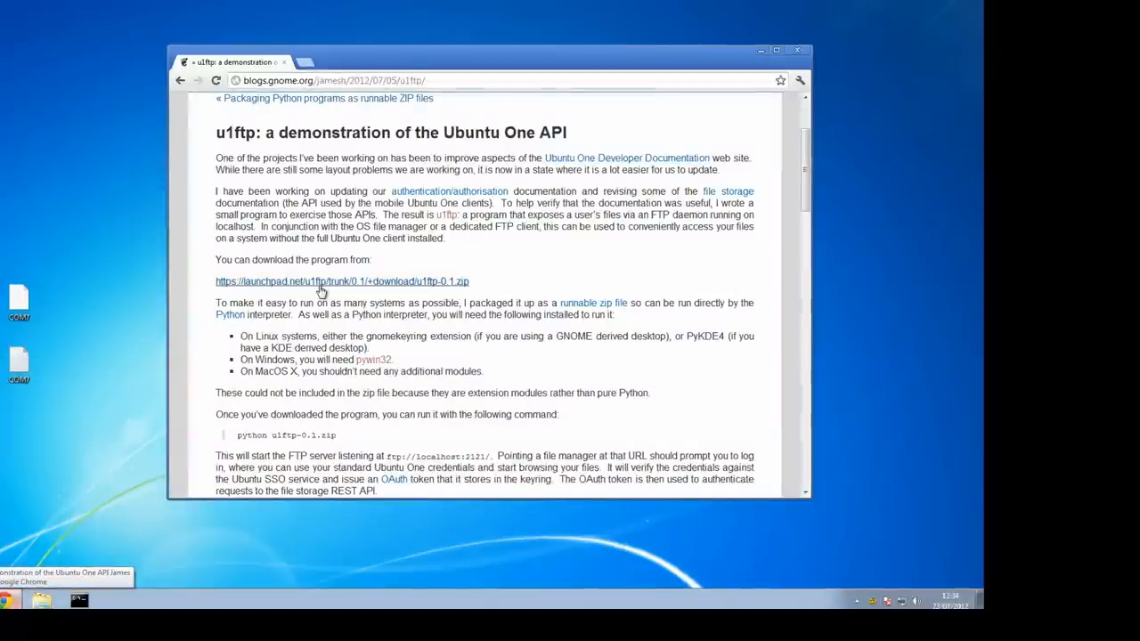
# Download u1ftp-0.1.zip from the launchpad link and show it in its download folder.
pyautogui.click(342, 281)
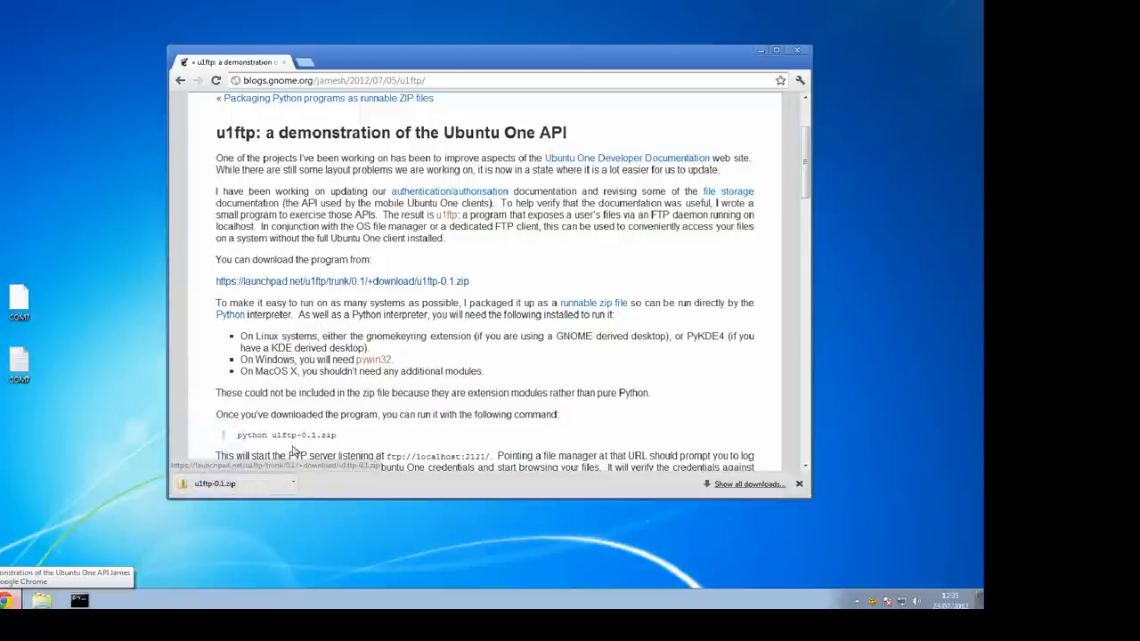
pyautogui.click(292, 482)
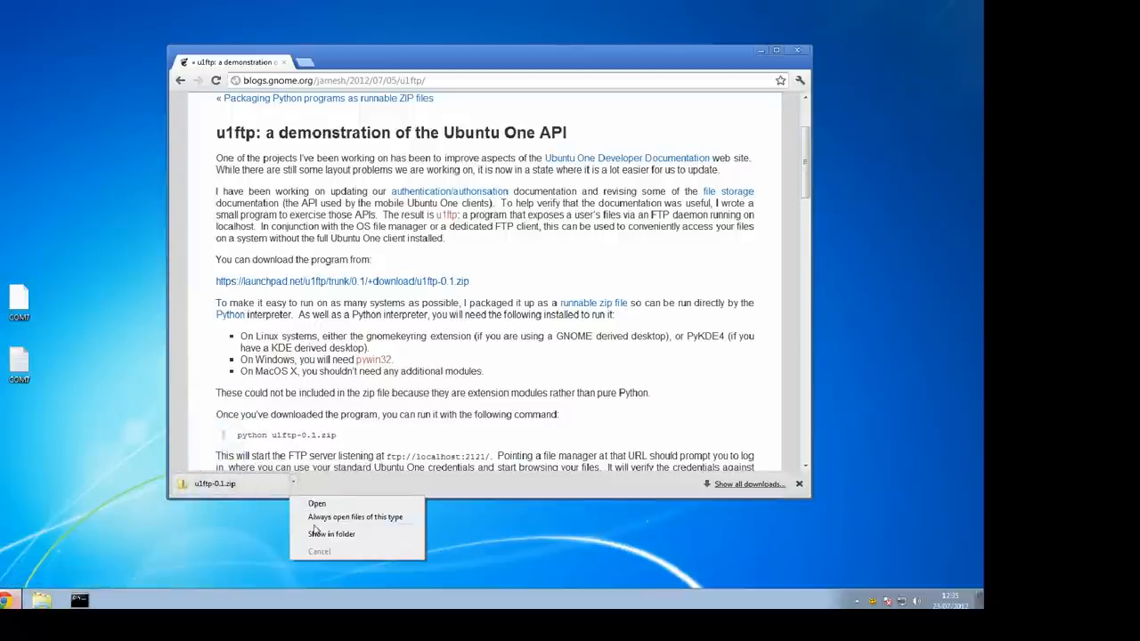
pyautogui.click(331, 534)
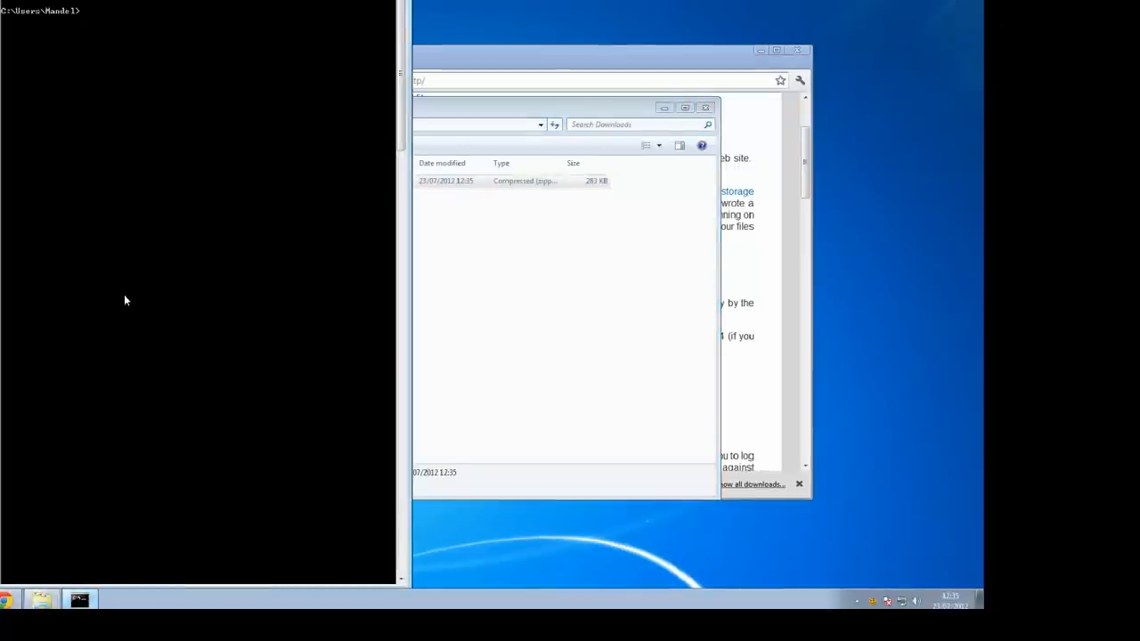
# Run 'python u1ftp-0.1.zip' from Downloads so the server listens on ftp://127.0.0.1:2121/.
pyautogui.write('cd Downloads')
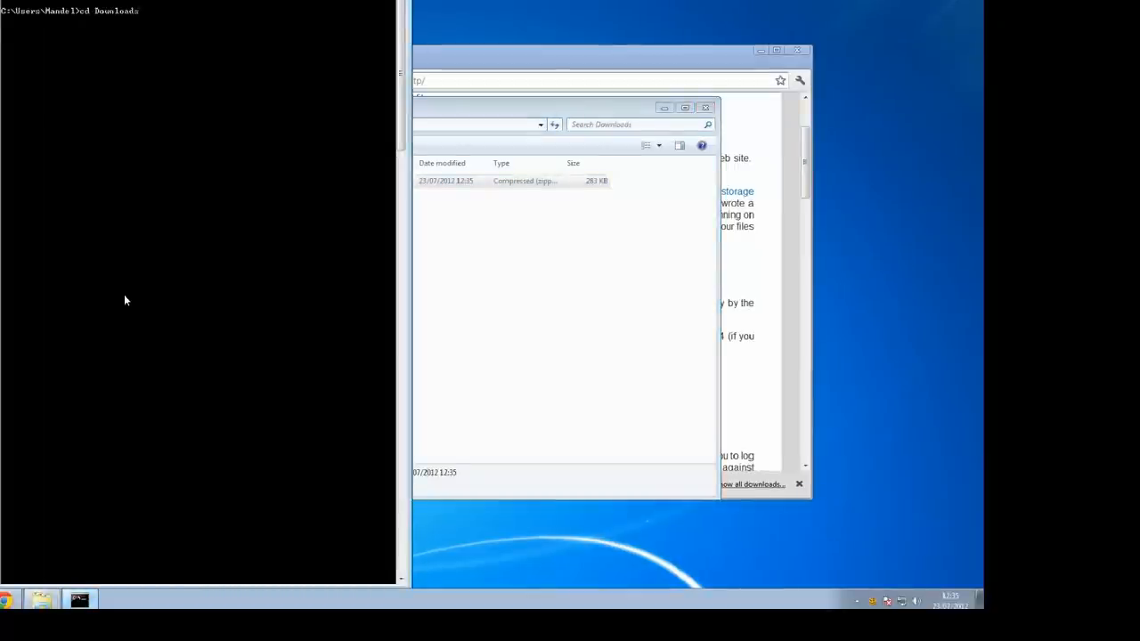
pyautogui.write('python u1ftp-0.1.zip')
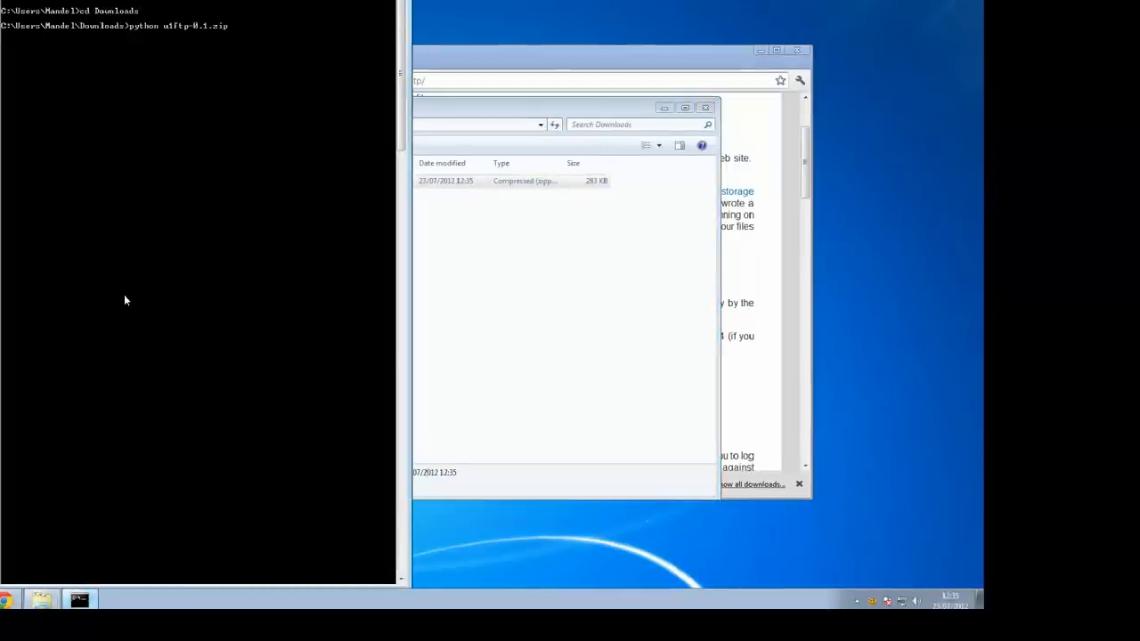
pyautogui.press('Return')
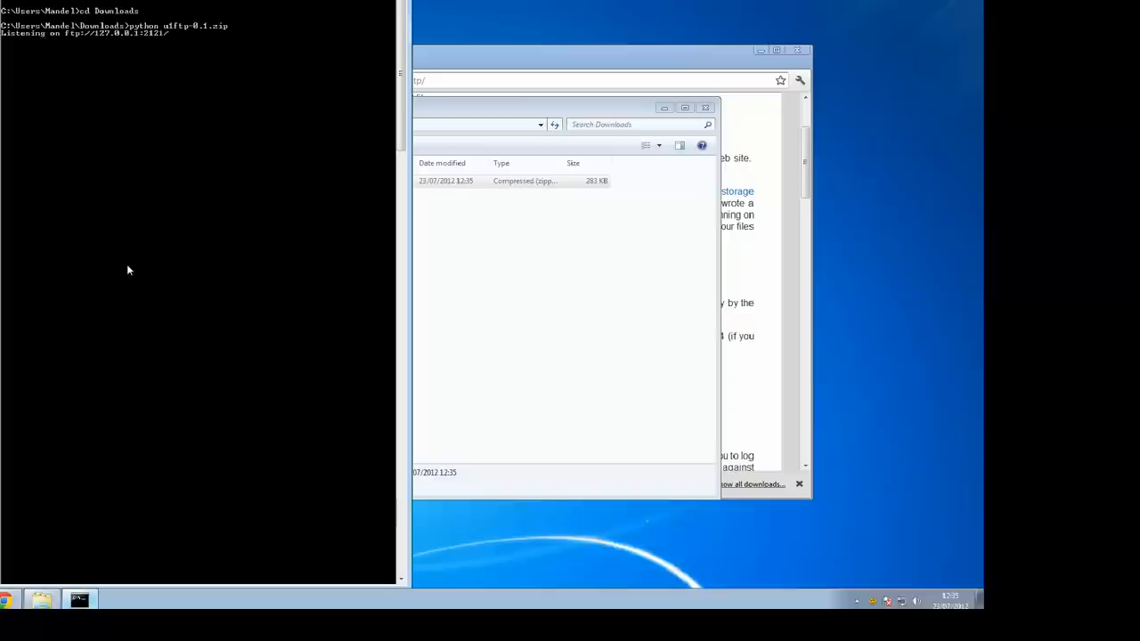
pyautogui.moveTo(420, 285)
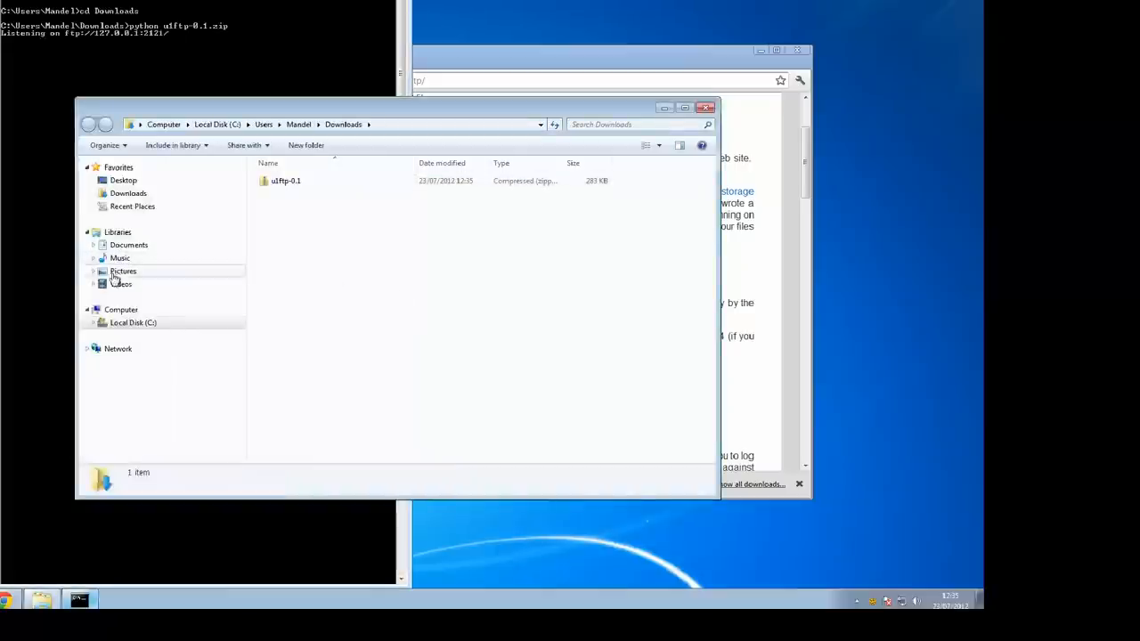
# Start the Add Network Location wizard for ftp://127.0.0.1:2121 with anonymous log-on.
pyautogui.rightClick(121, 310)
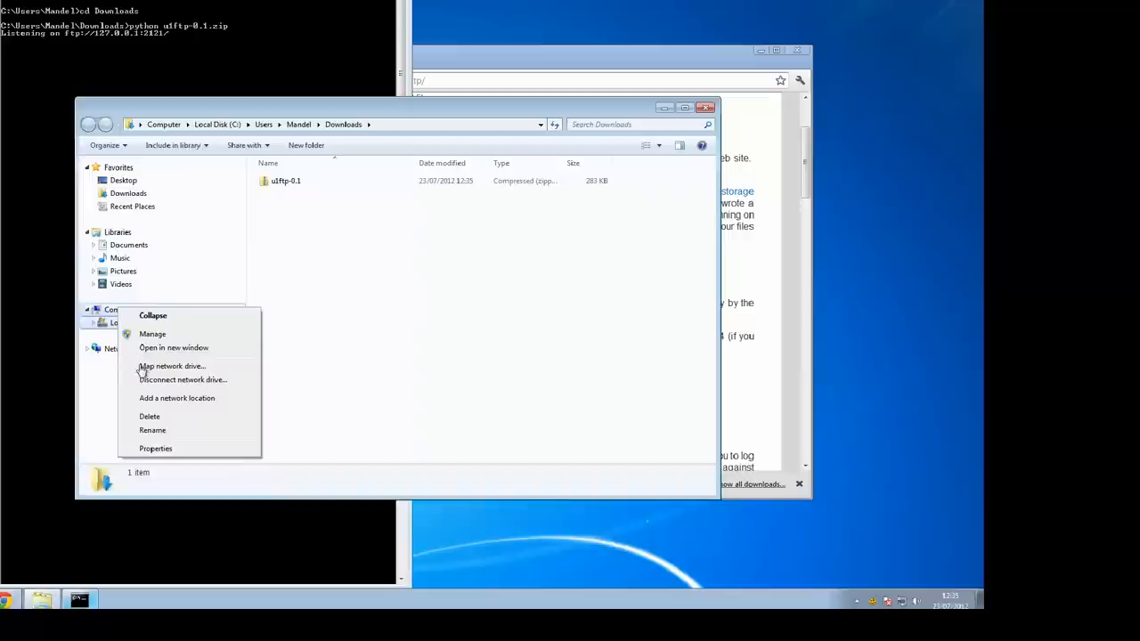
pyautogui.click(176, 397)
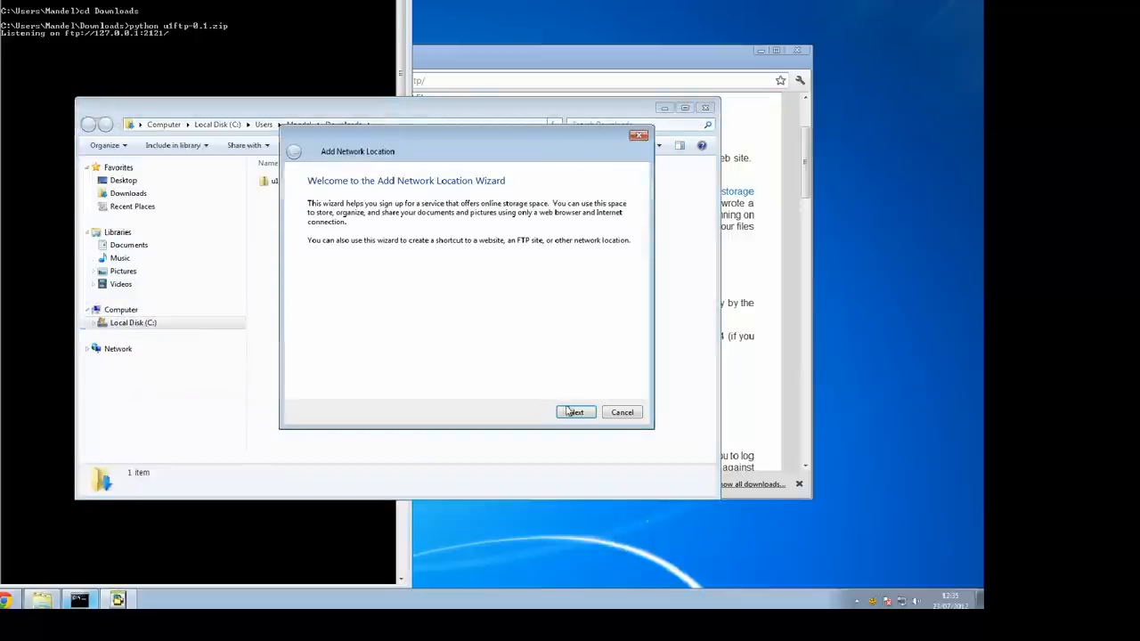
pyautogui.click(573, 412)
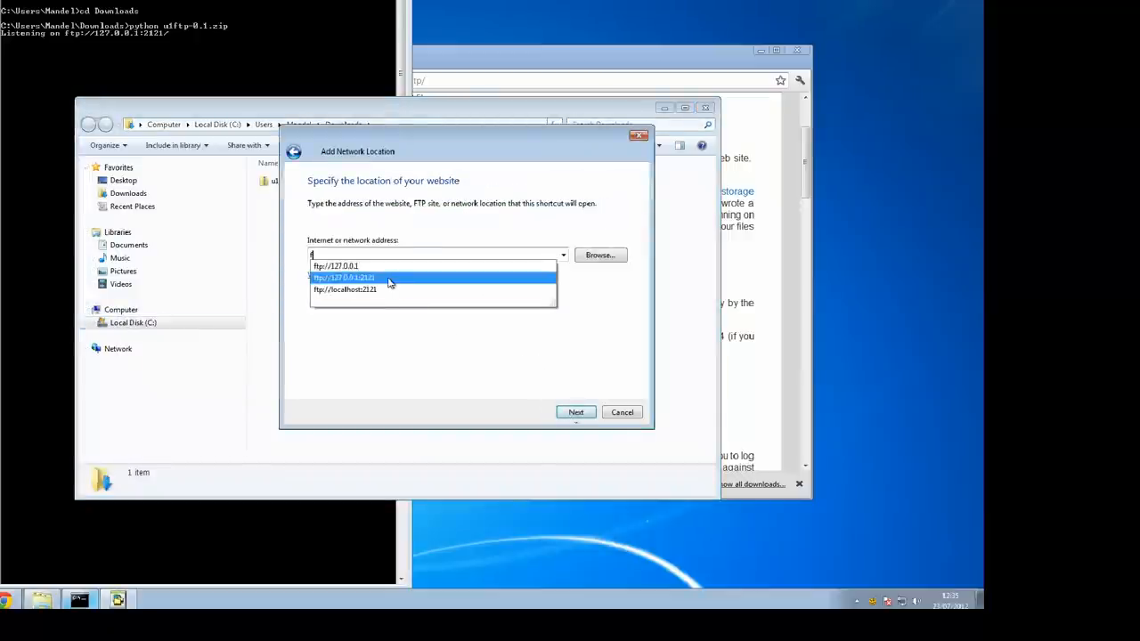
pyautogui.click(576, 411)
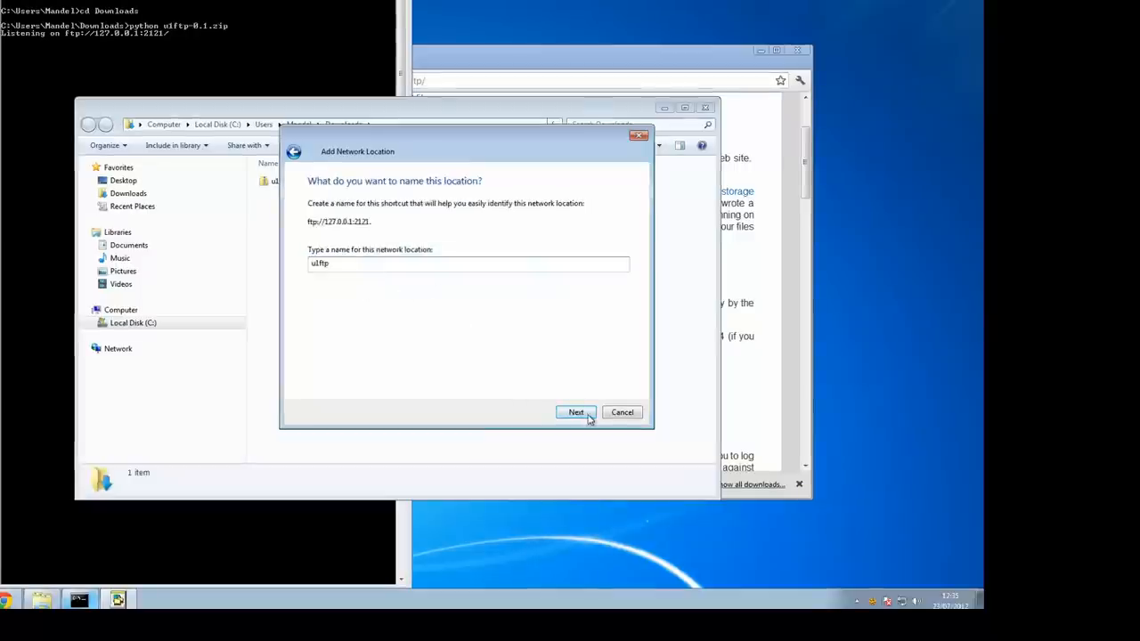
pyautogui.click(576, 414)
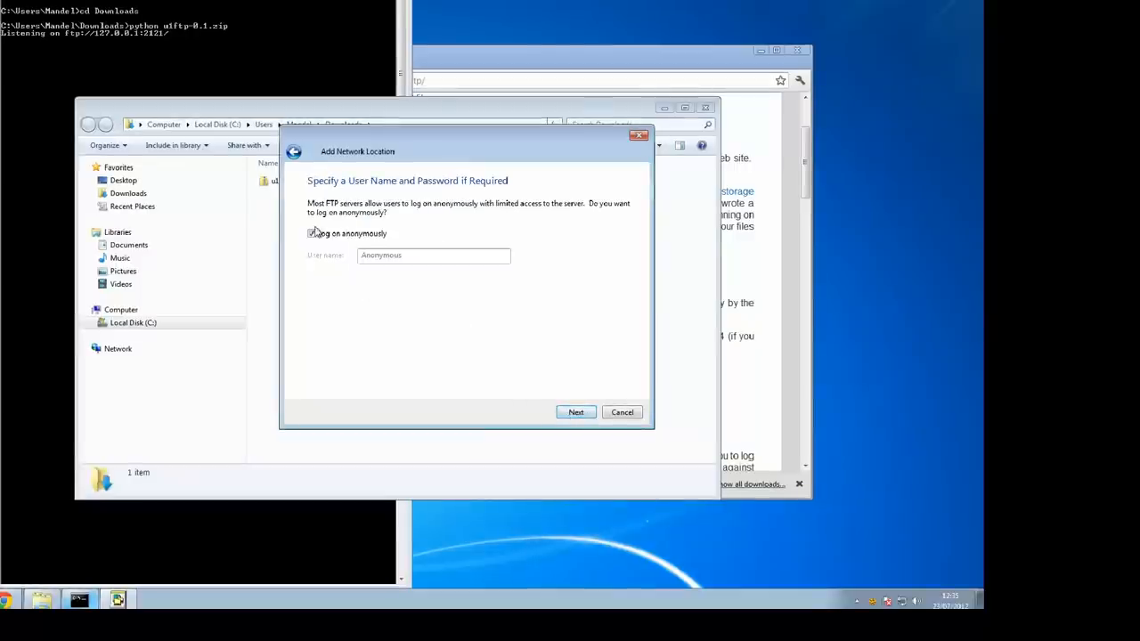
pyautogui.click(312, 234)
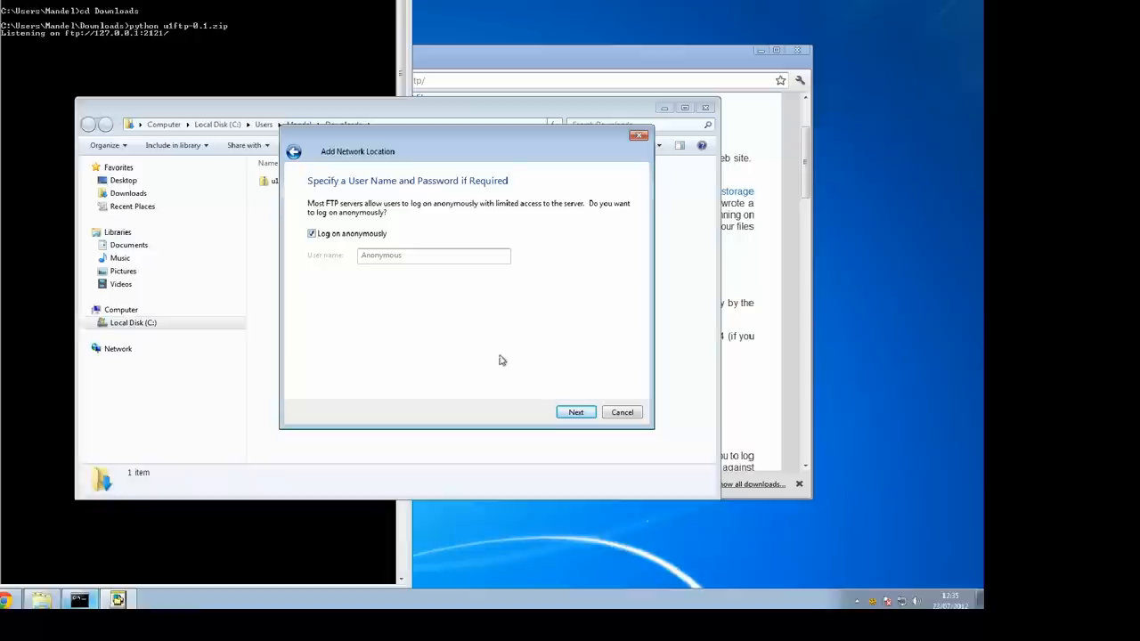
# Name the network location 'u1ftp' and reach the wizard's confirmation step.
pyautogui.click(576, 411)
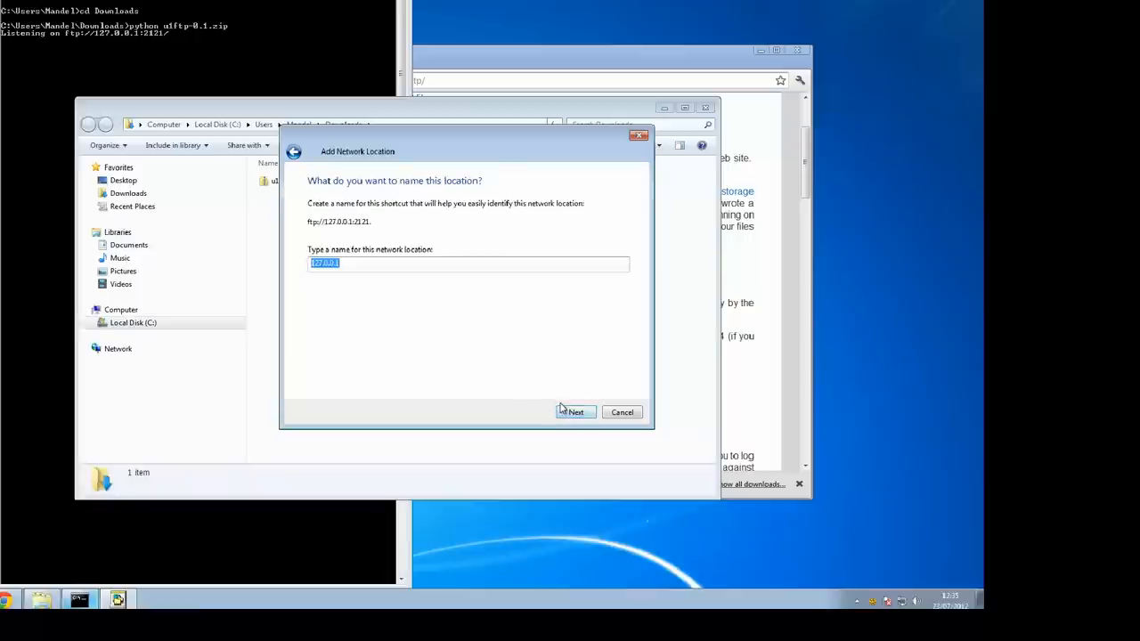
pyautogui.write('u1')
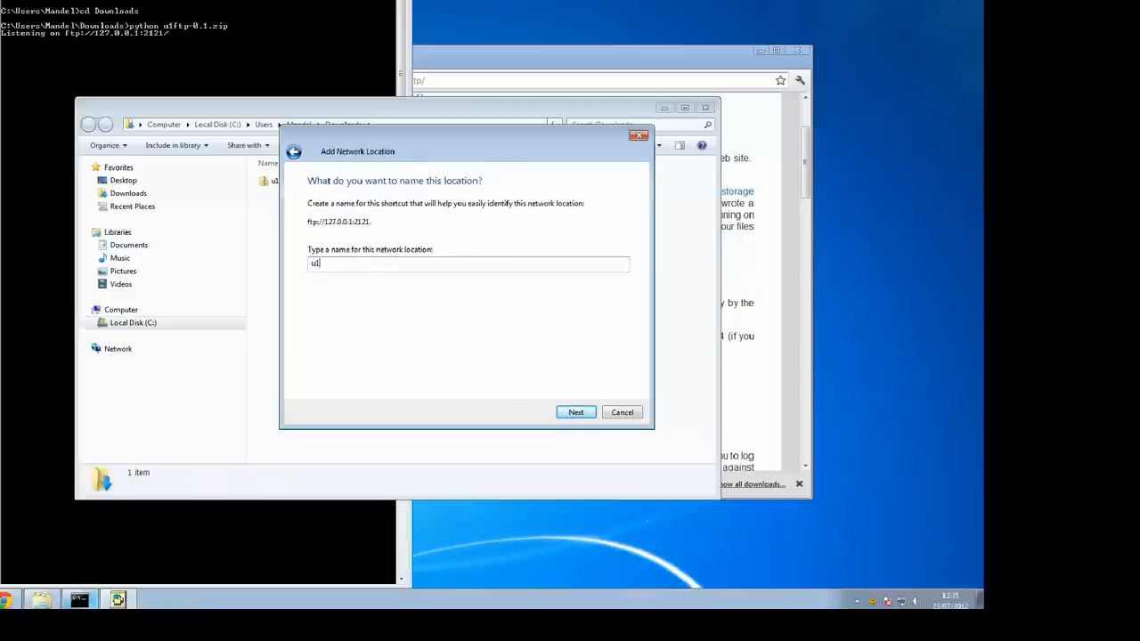
pyautogui.write('ftp')
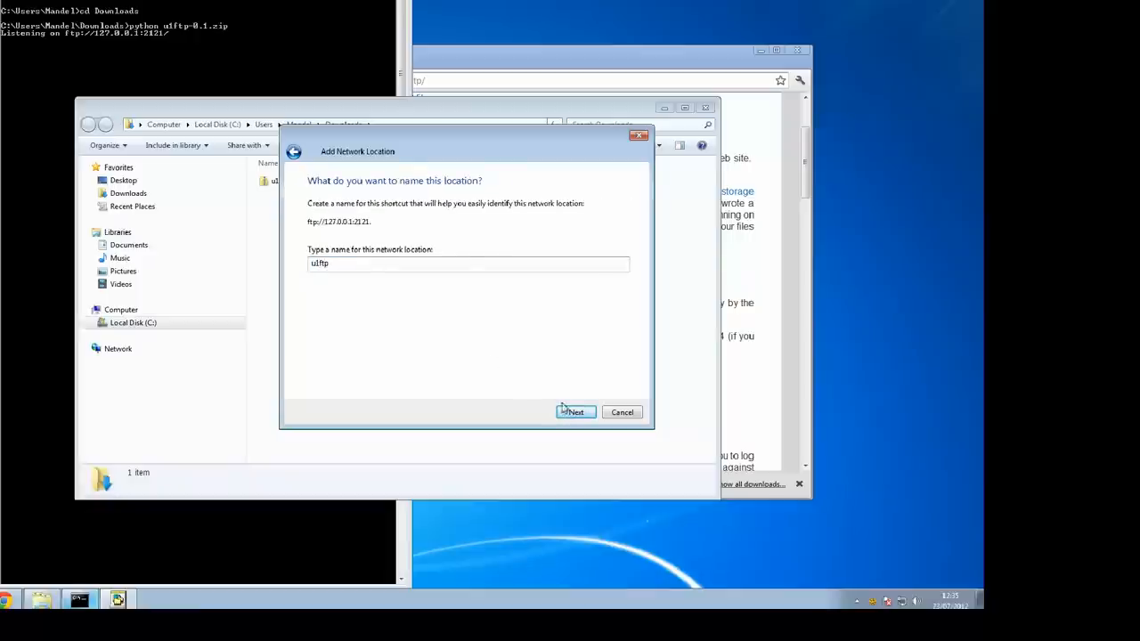
pyautogui.click(574, 411)
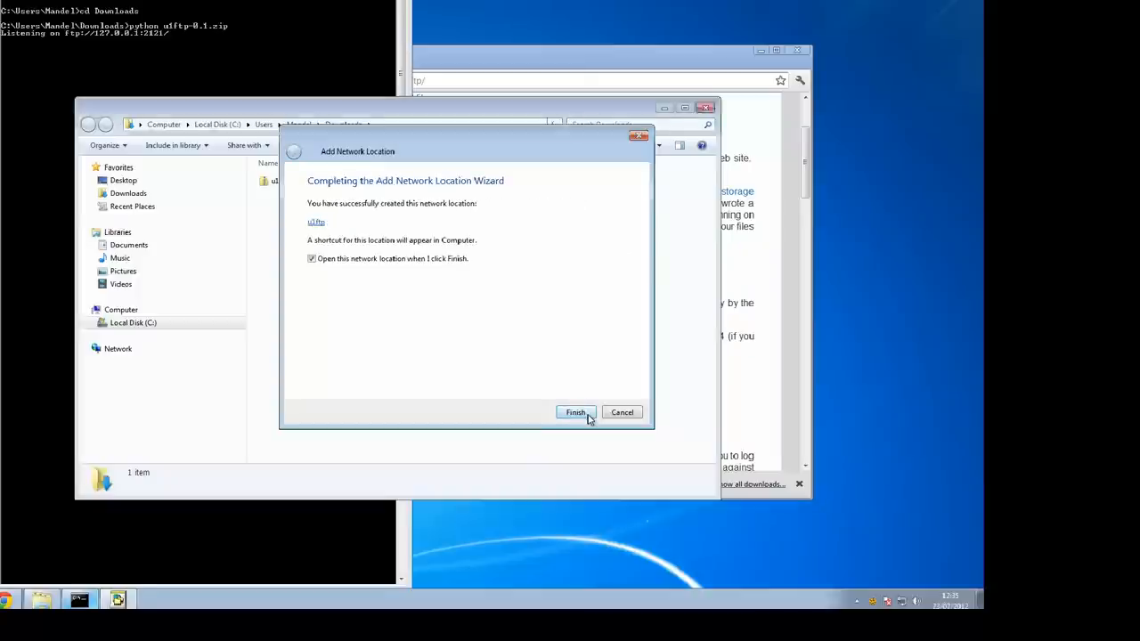
pyautogui.click(573, 411)
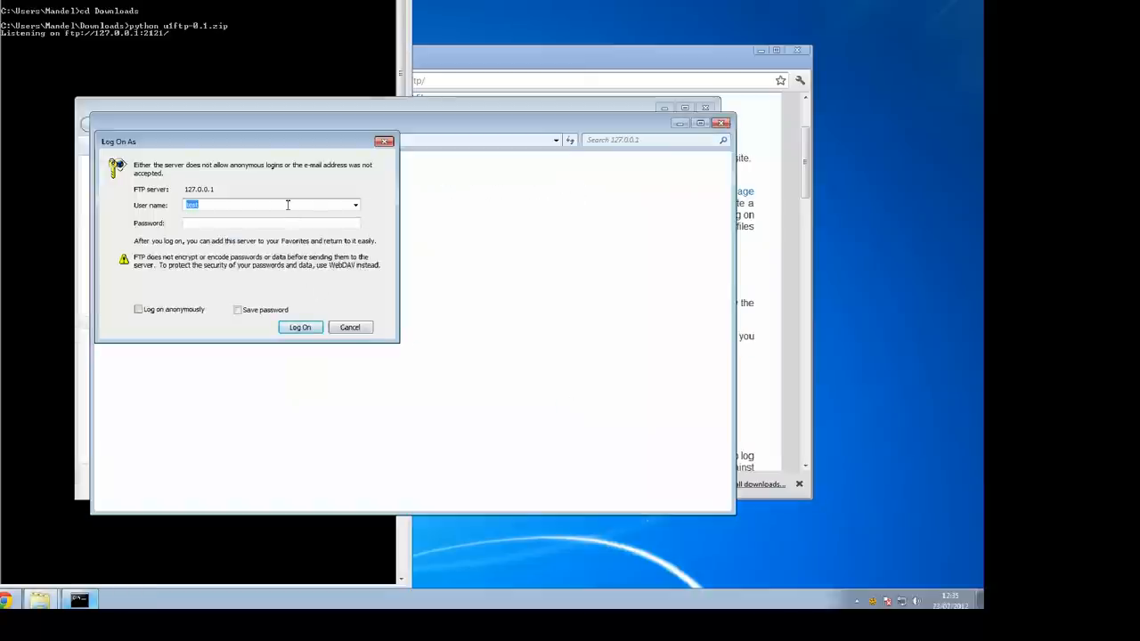
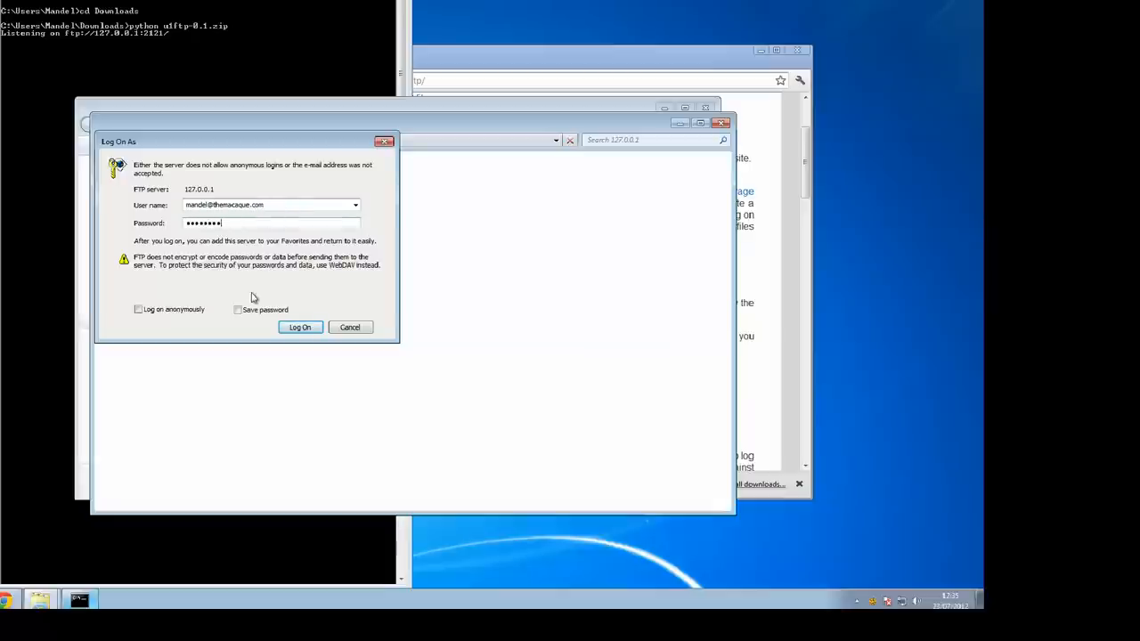
pyautogui.click(300, 328)
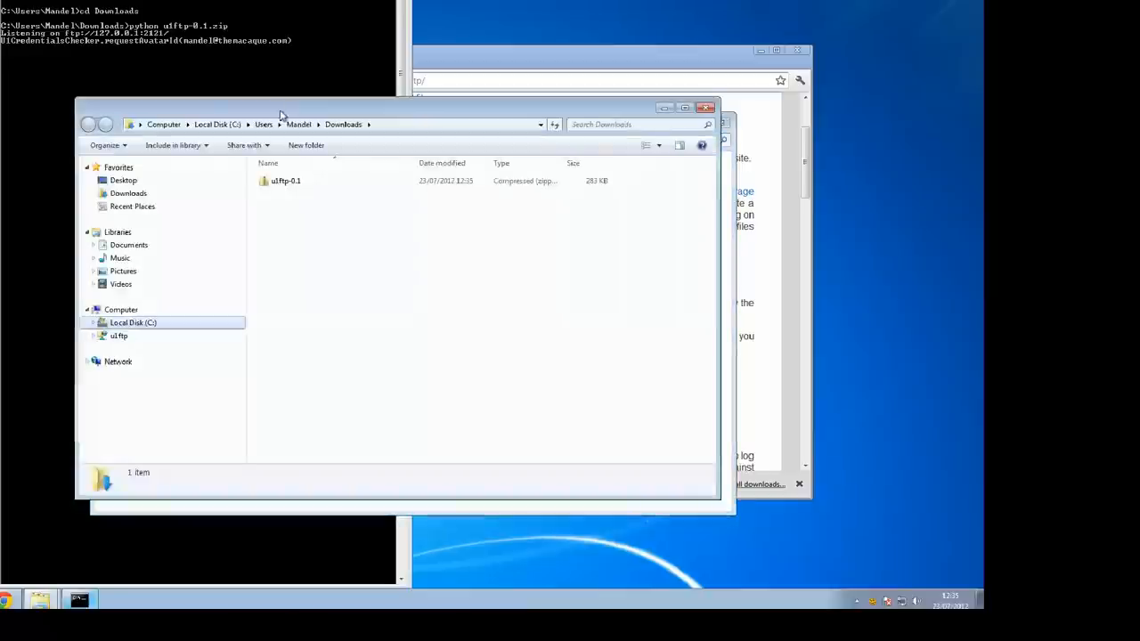
# Browse to Public Pictures' Sample Pictures, then enter the Ubuntu One folder on the FTP server.
pyautogui.click(95, 271)
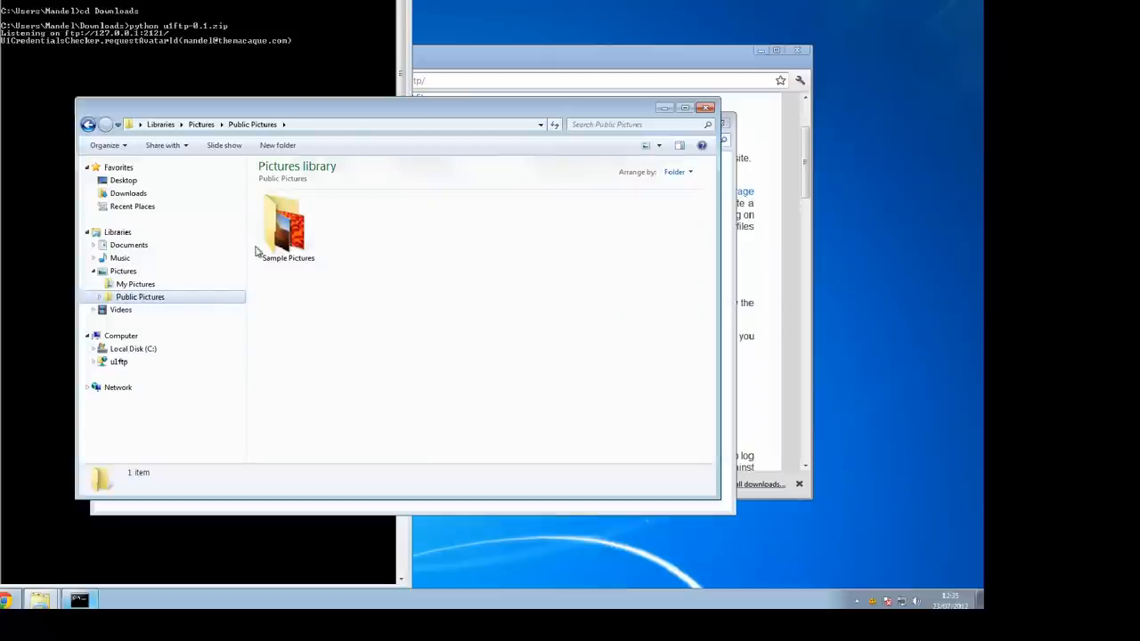
pyautogui.doubleClick(289, 223)
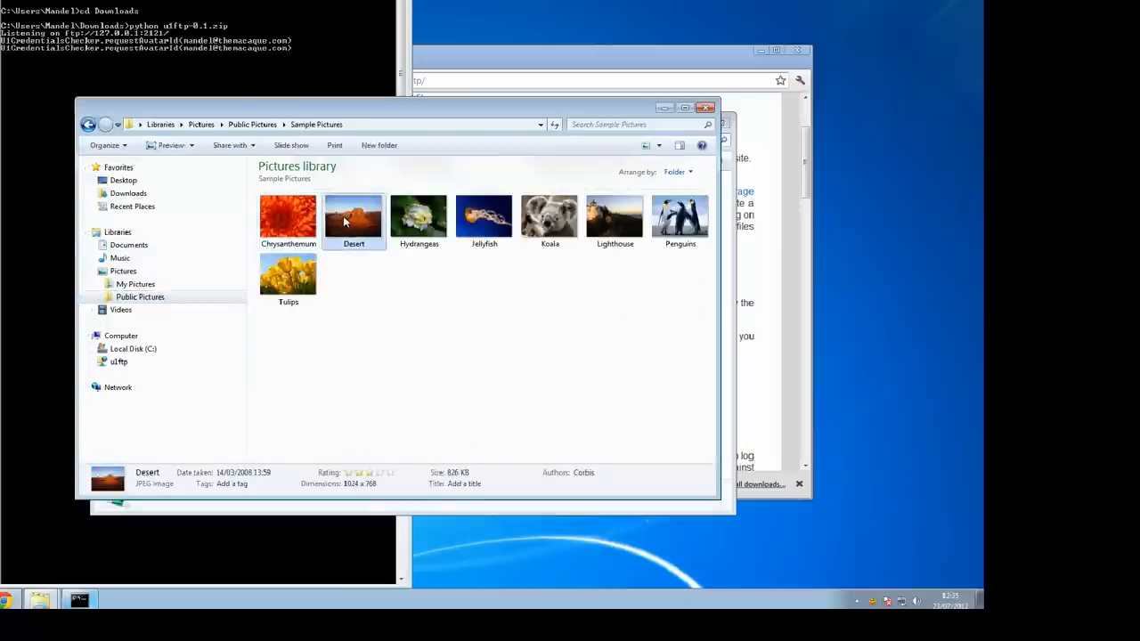
pyautogui.moveTo(527, 149)
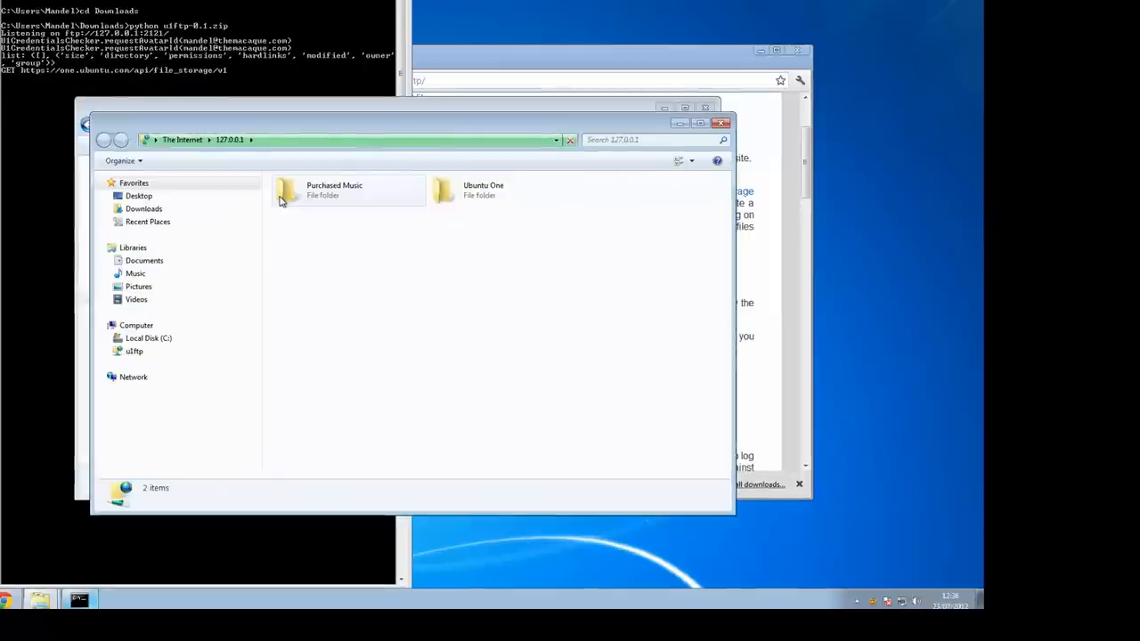
pyautogui.click(481, 188)
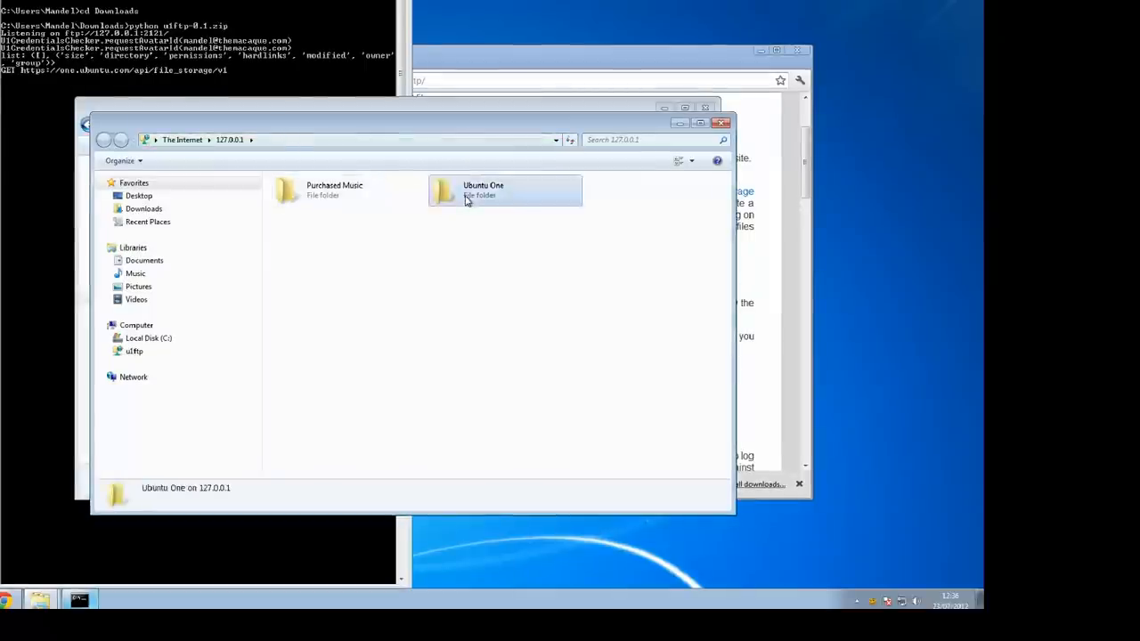
pyautogui.doubleClick(485, 189)
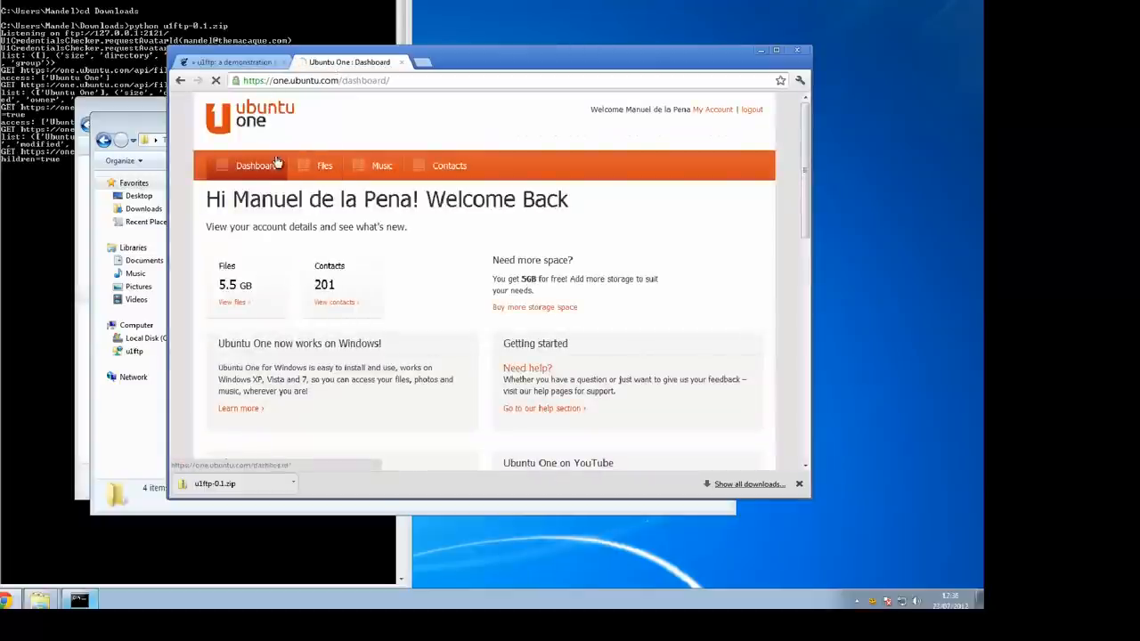
# Show the stored files, including Images, on the Ubuntu One web Files page.
pyautogui.click(324, 165)
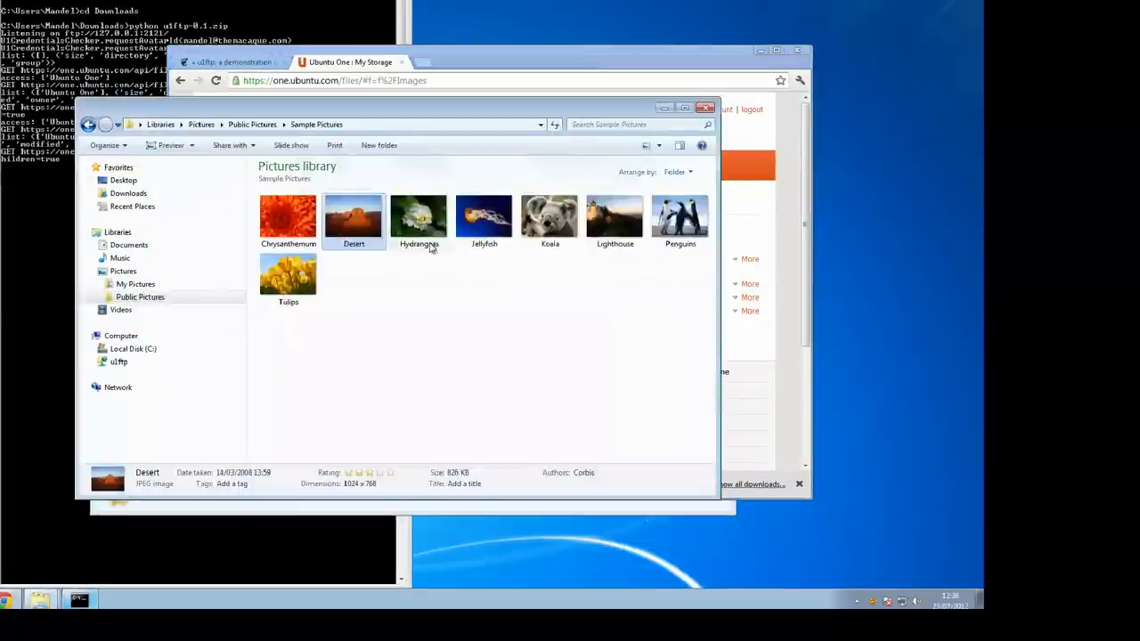
# Copy the Hydrangeas picture and paste it into the Ubuntu One Images folder.
pyautogui.rightClick(418, 218)
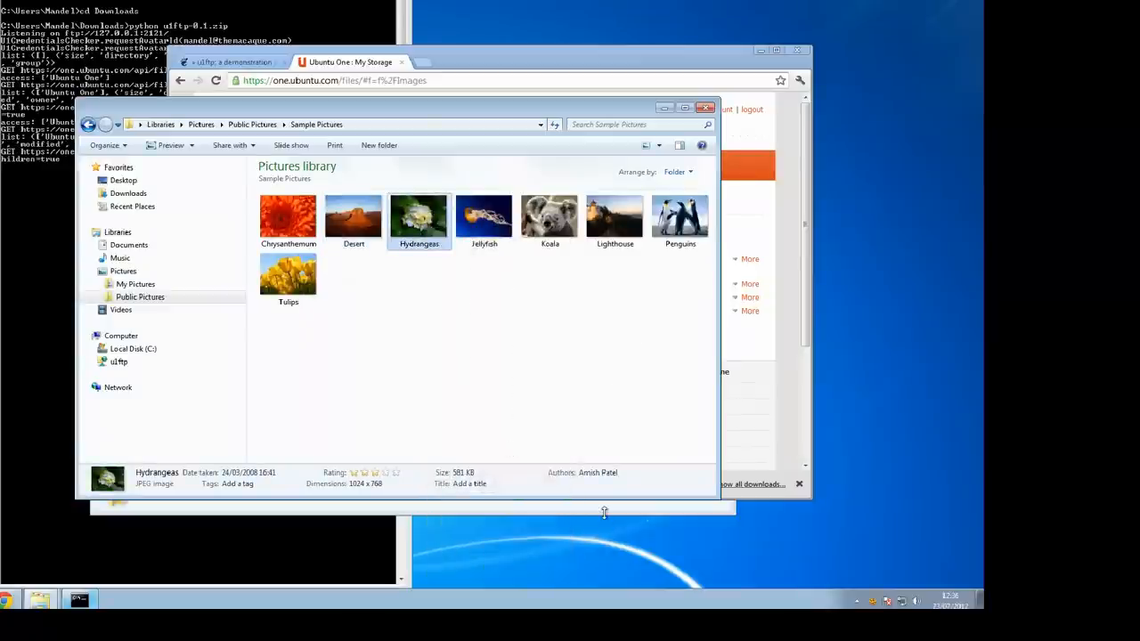
pyautogui.rightClick(456, 354)
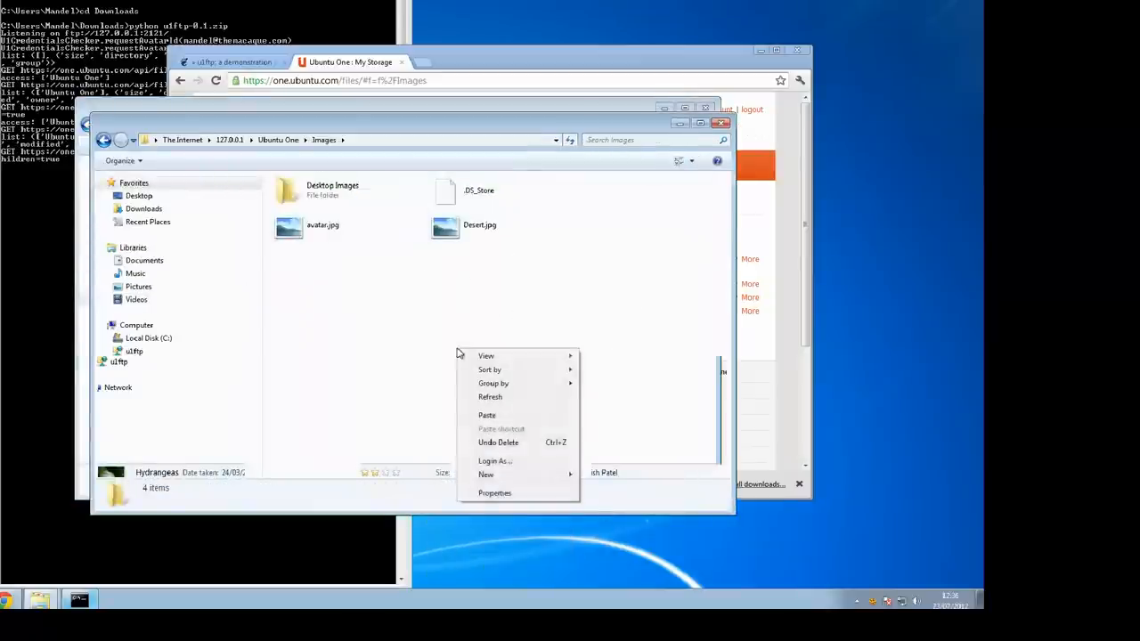
pyautogui.click(283, 301)
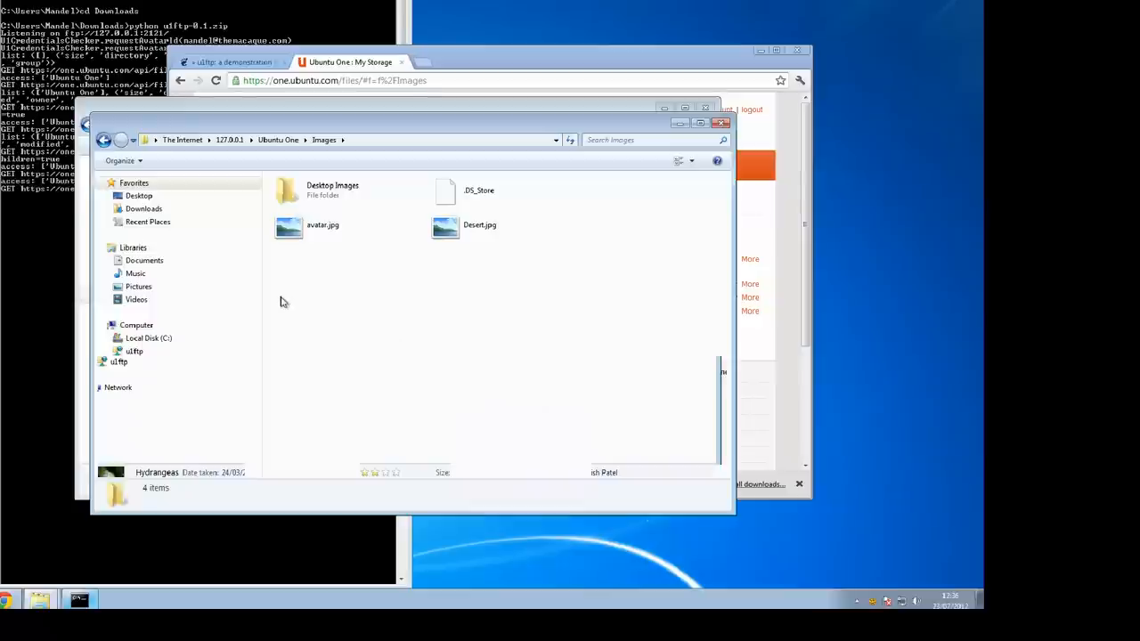